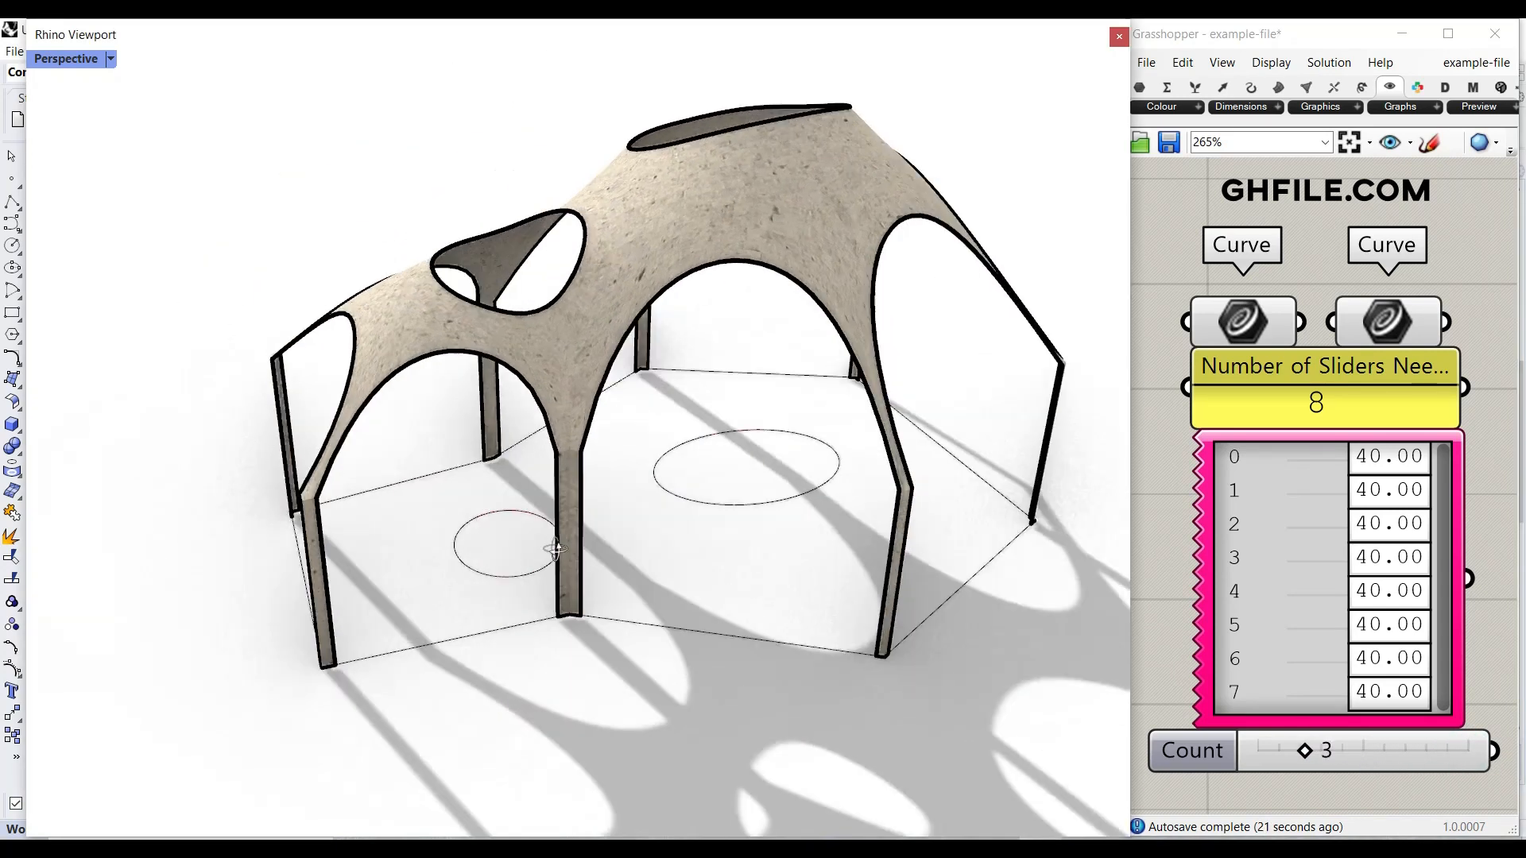
Step: Reference a four-sided boundary and circles, and set the Gene Pool gene count to 4
click(587, 696)
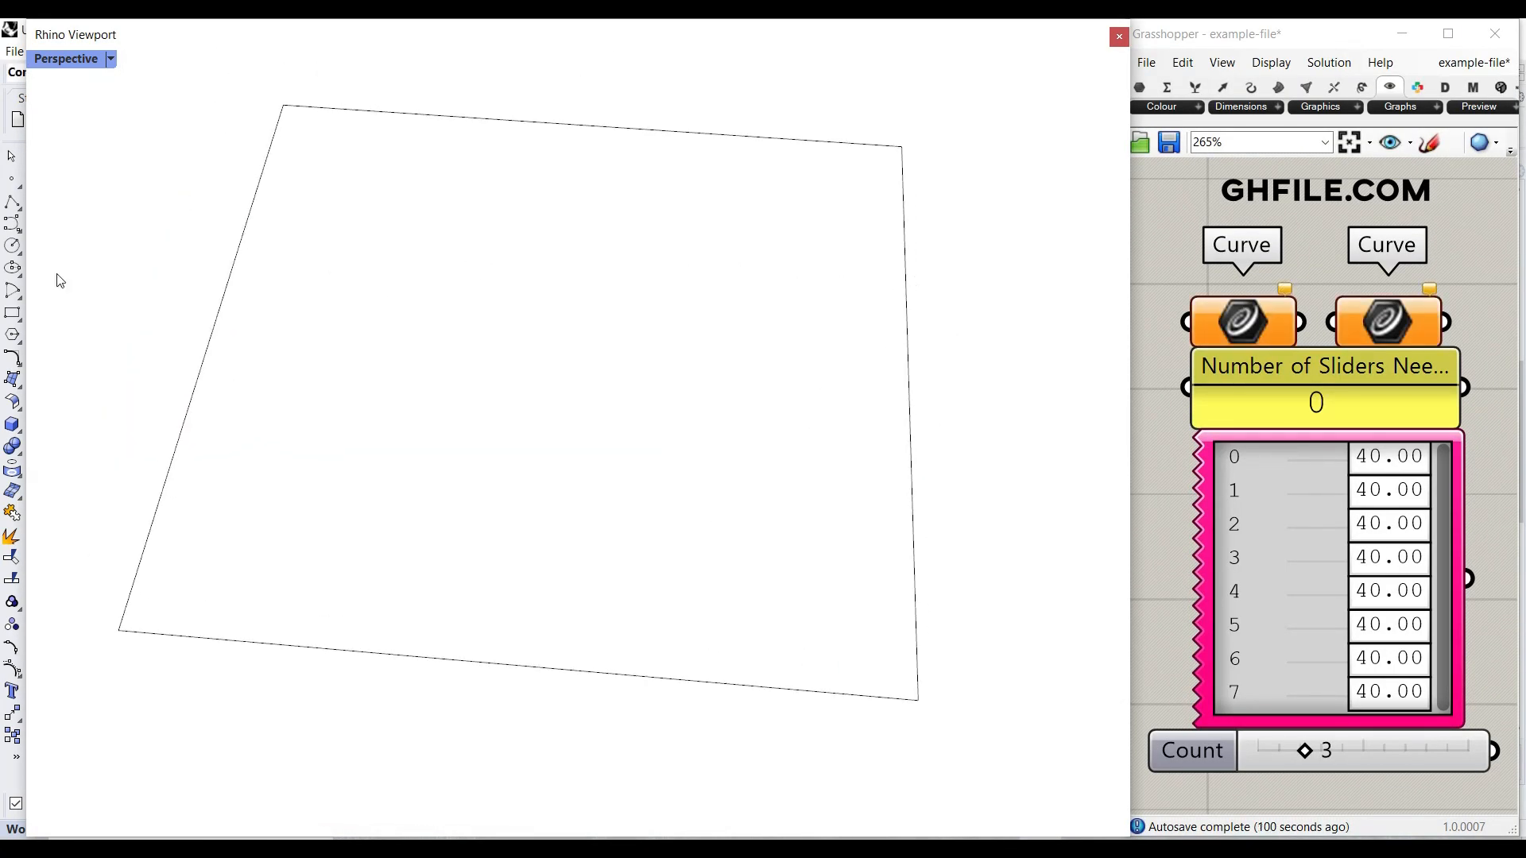
click(1386, 321)
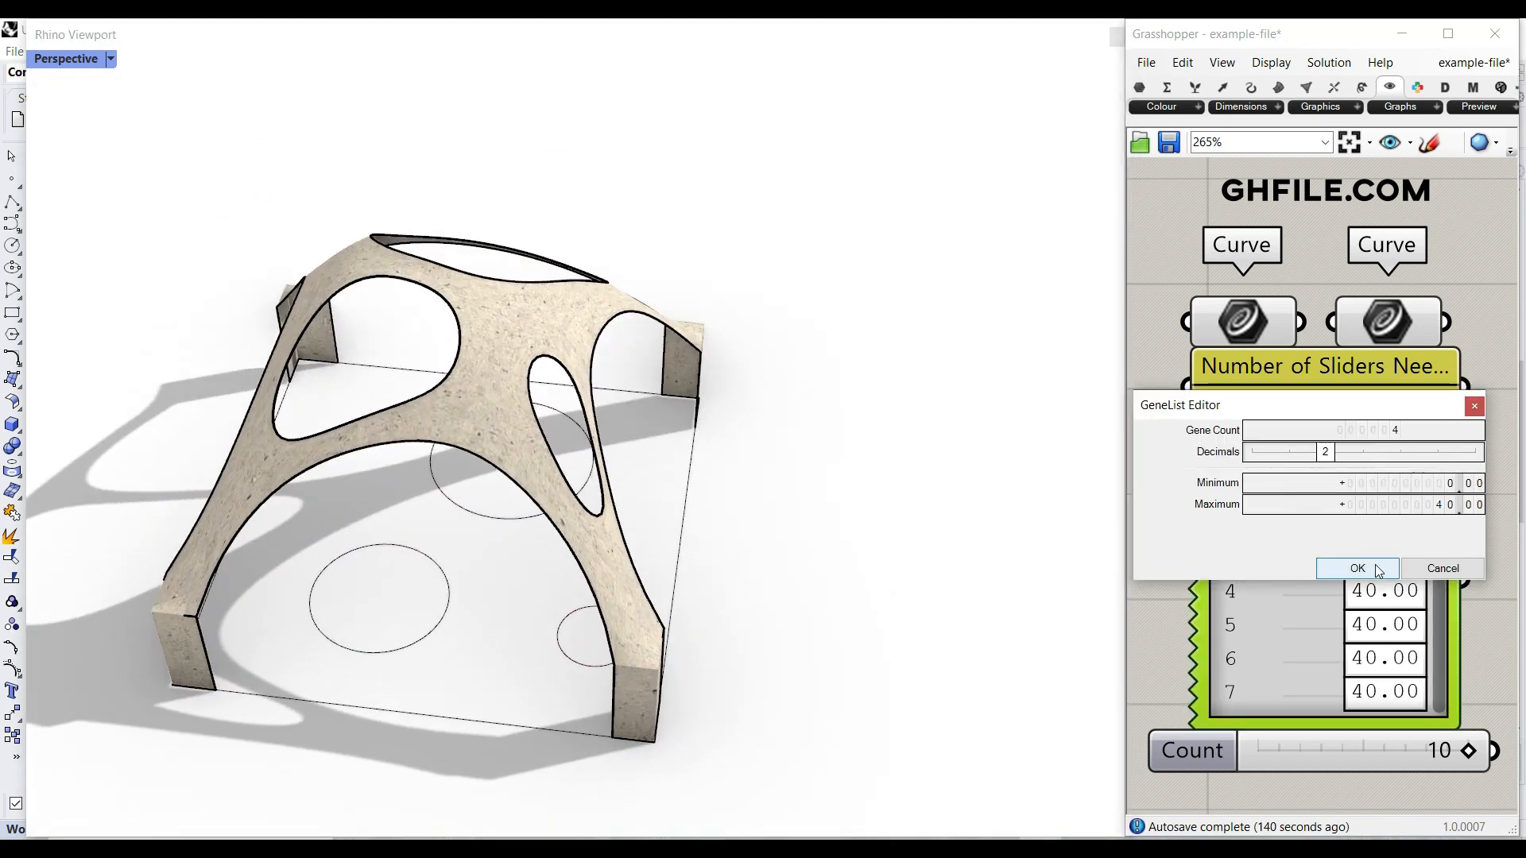
Step: Confirm 4 genes, set the irregular polyline as the boundary curve, and edit the gene Maximum
click(1356, 568)
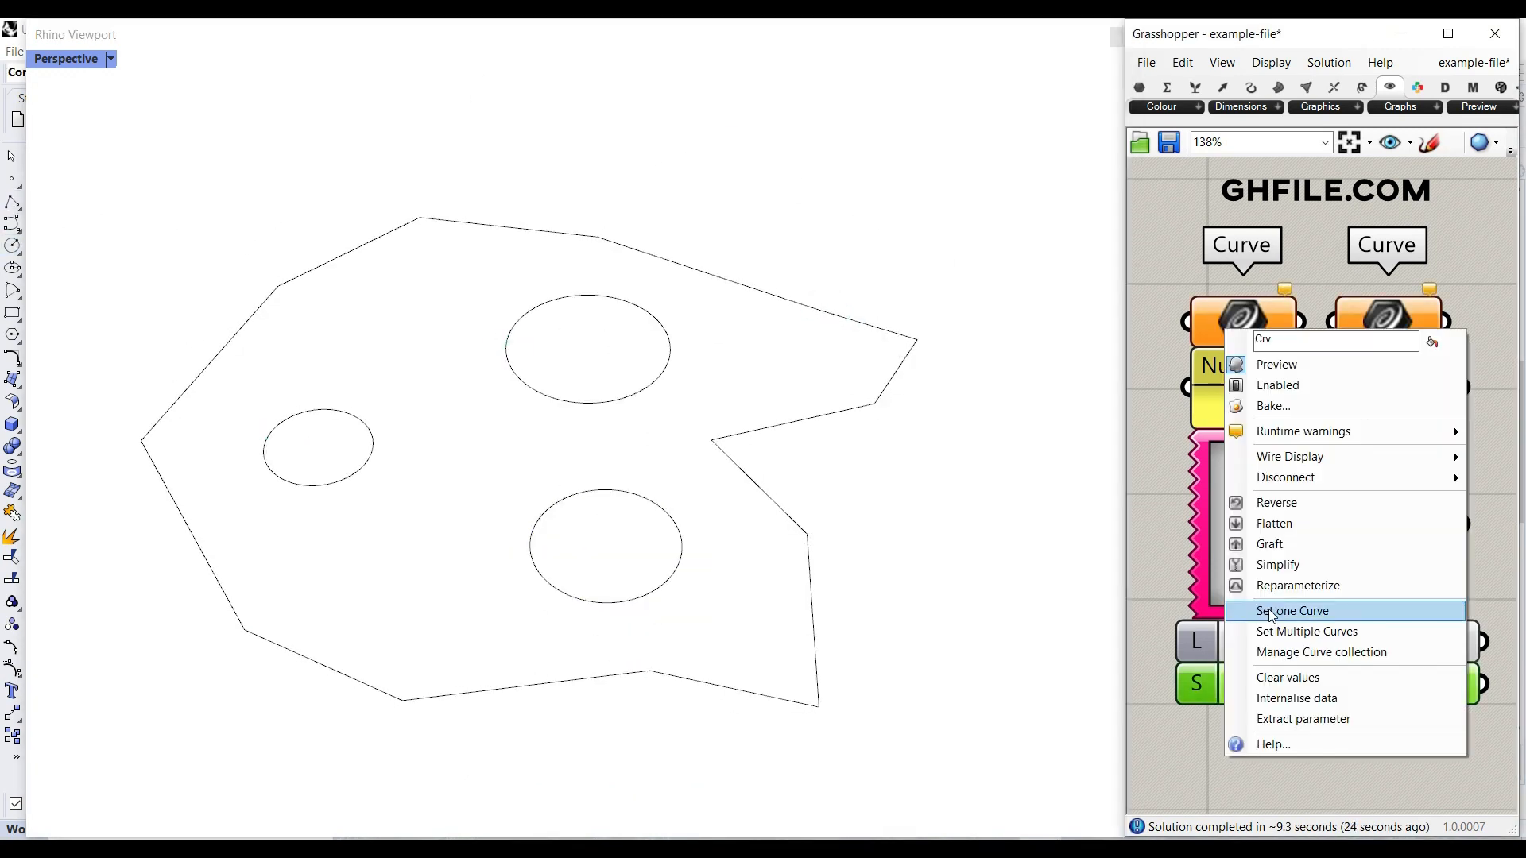
click(1291, 610)
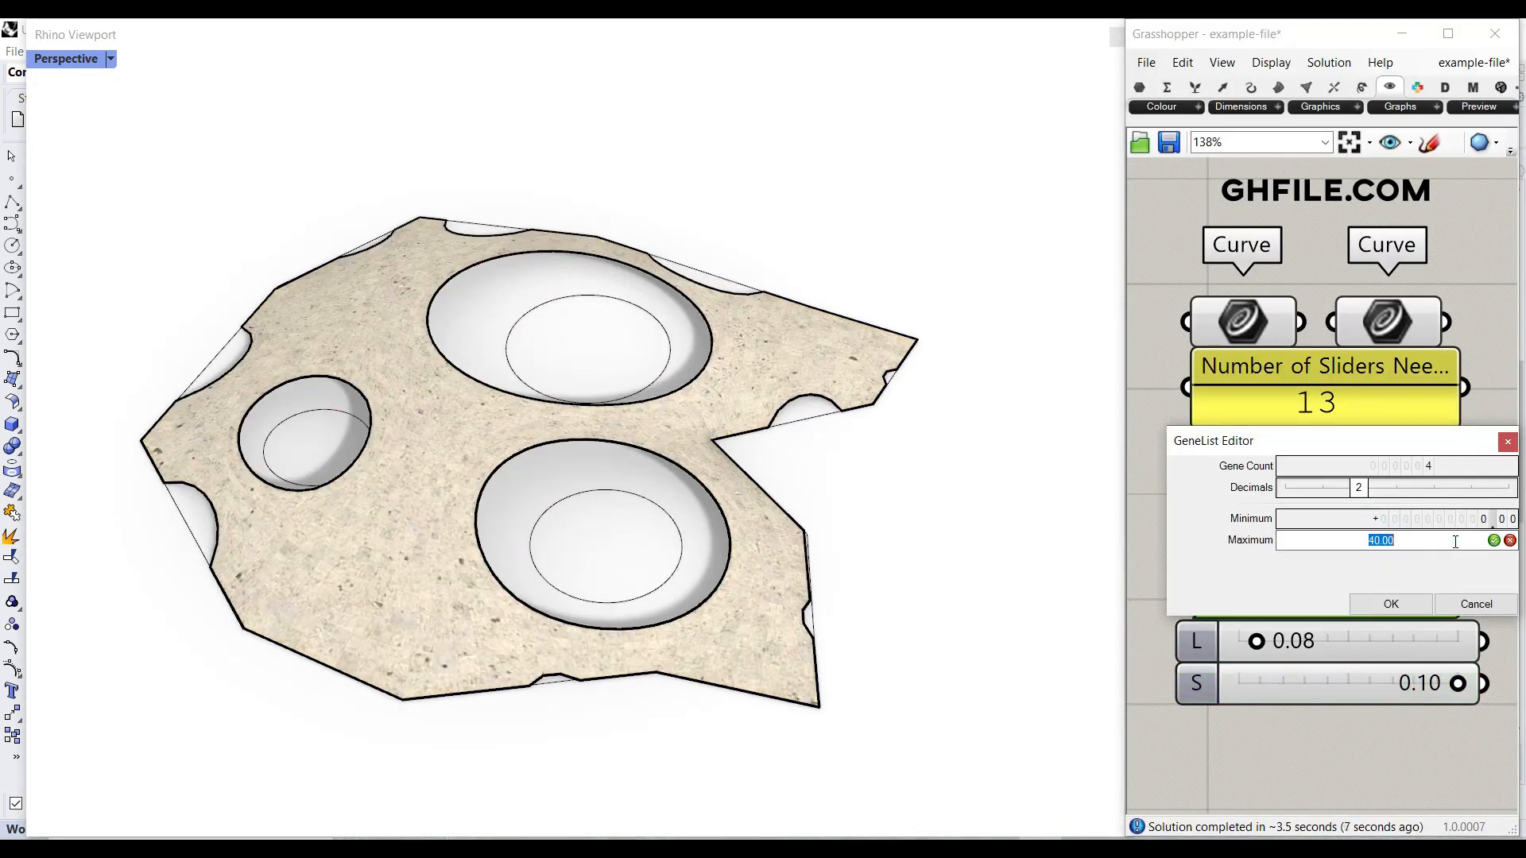
click(1388, 603)
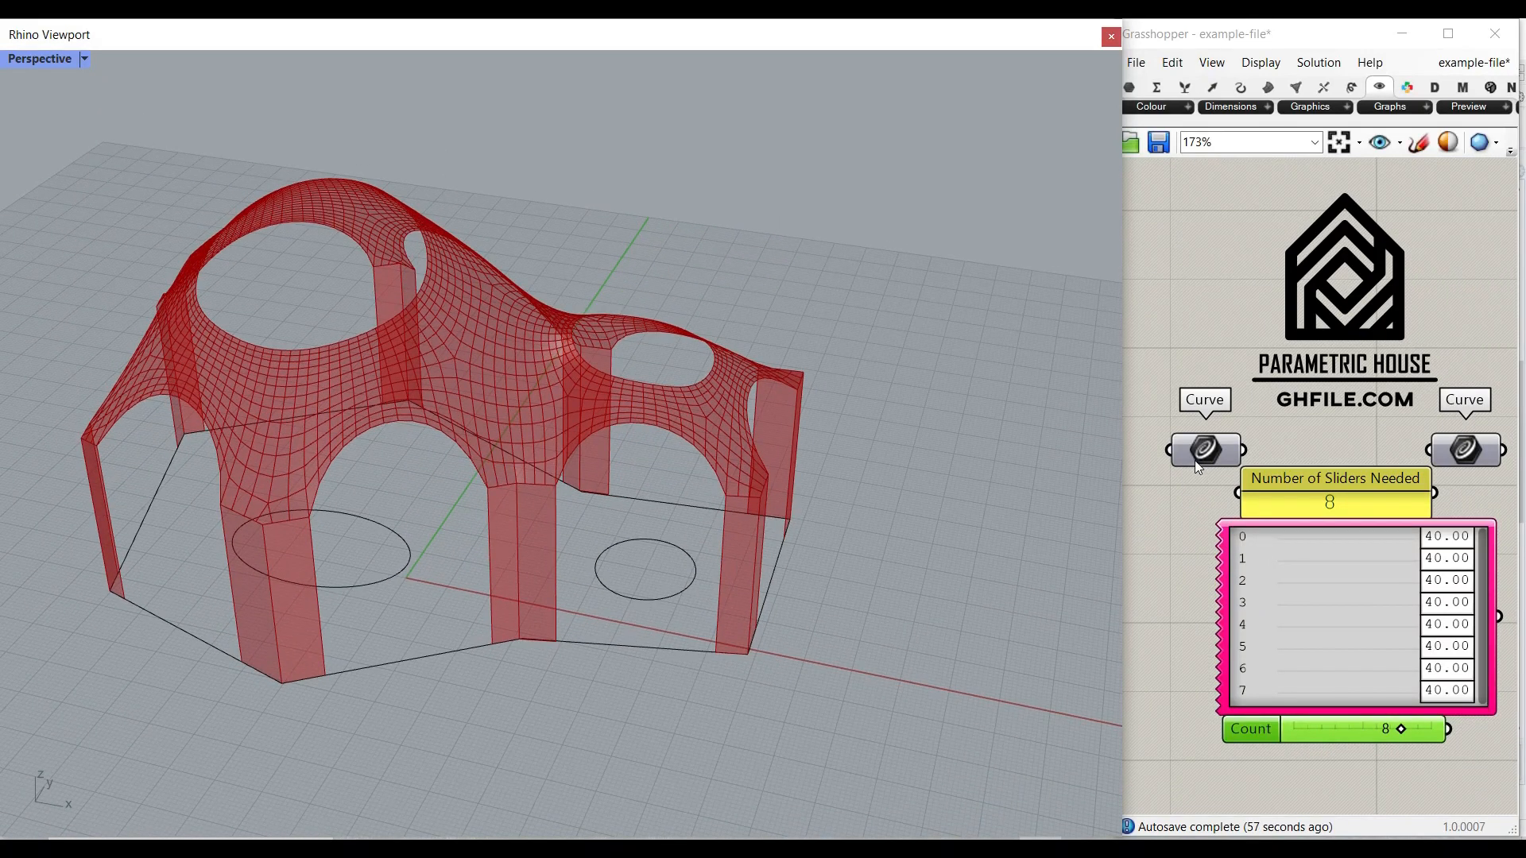
Step: Inspect the two circles feeding the openings input and select the boundary polyline
click(1204, 449)
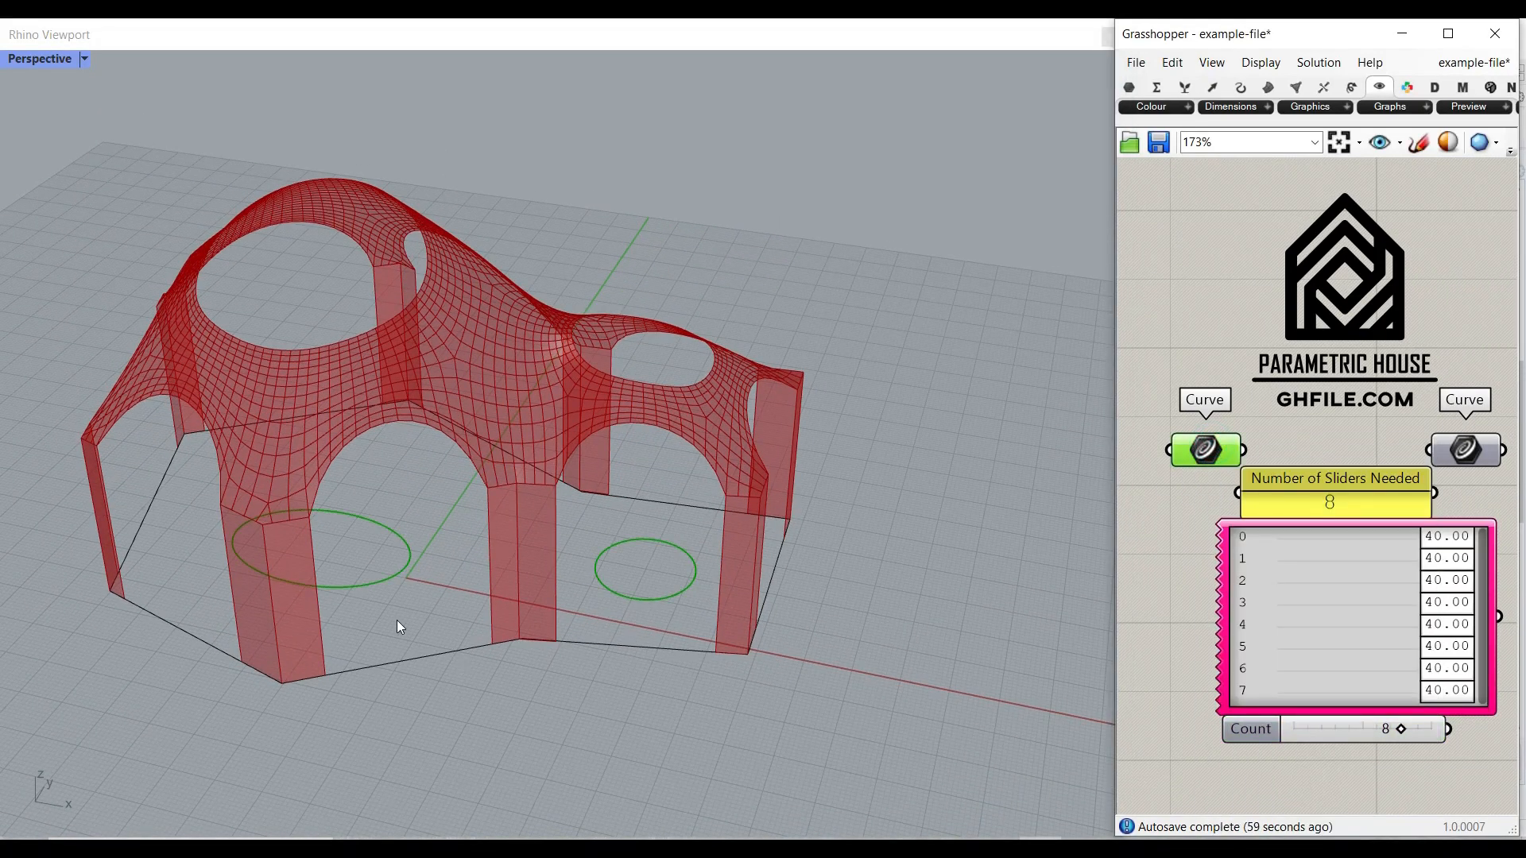
click(1462, 450)
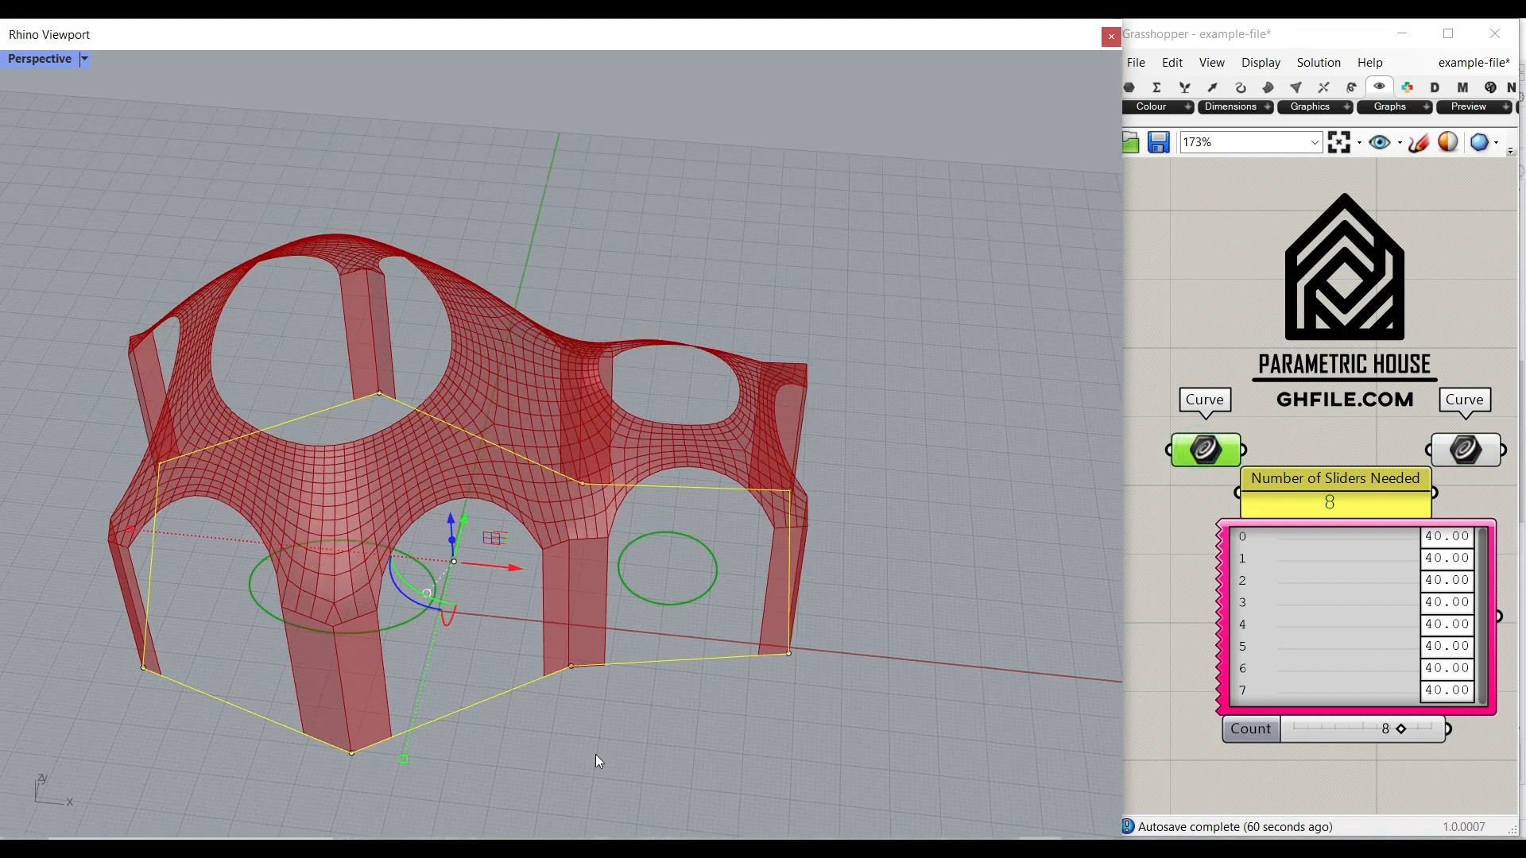
Step: Scroll the view while reshaping the boundary and moving a roof opening circle
scroll(down, 3)
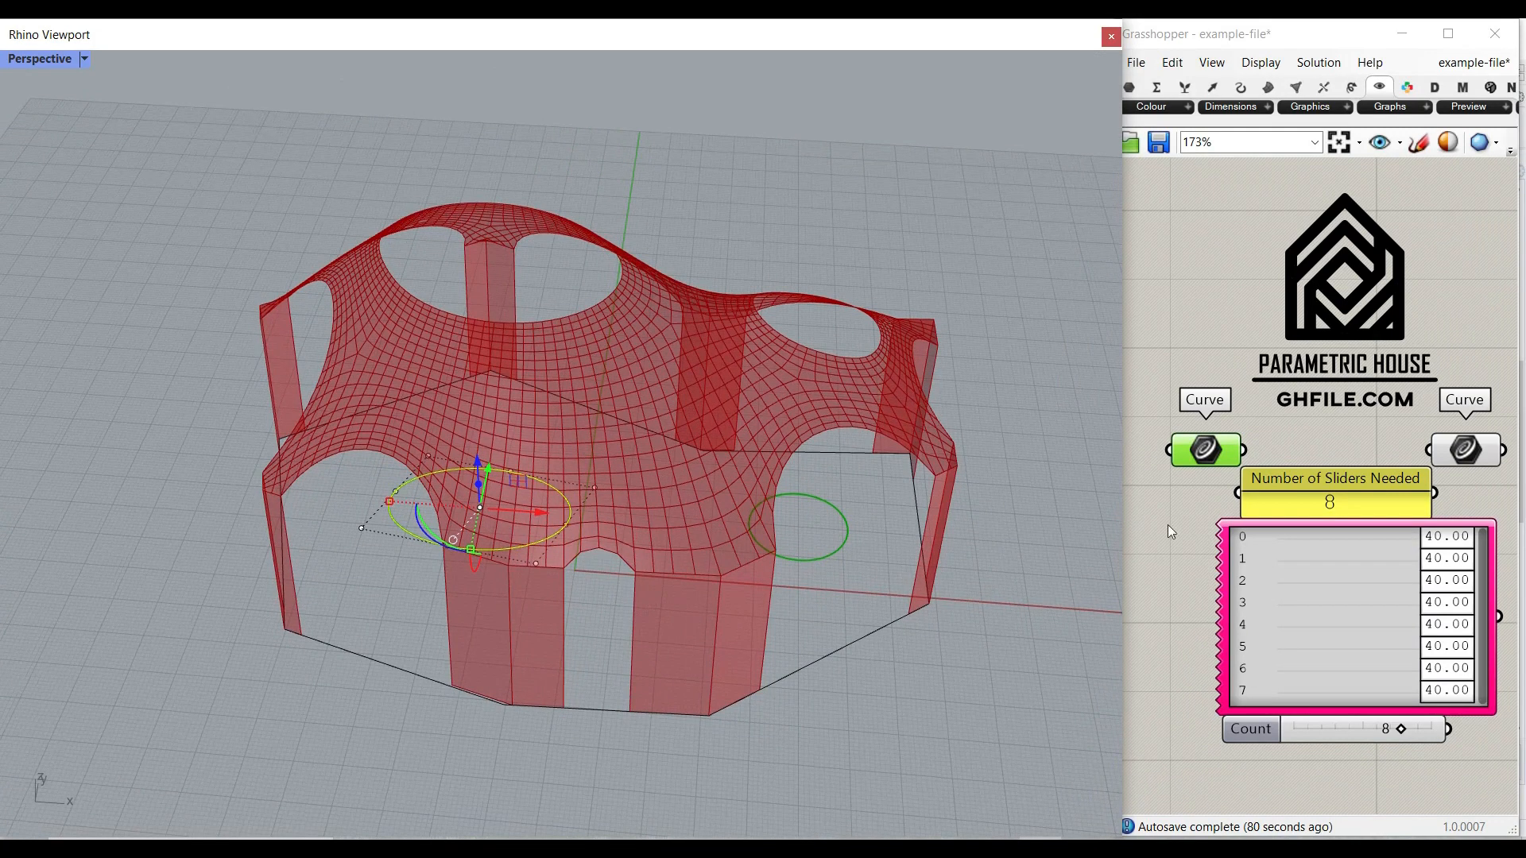
mouse_move(1327, 499)
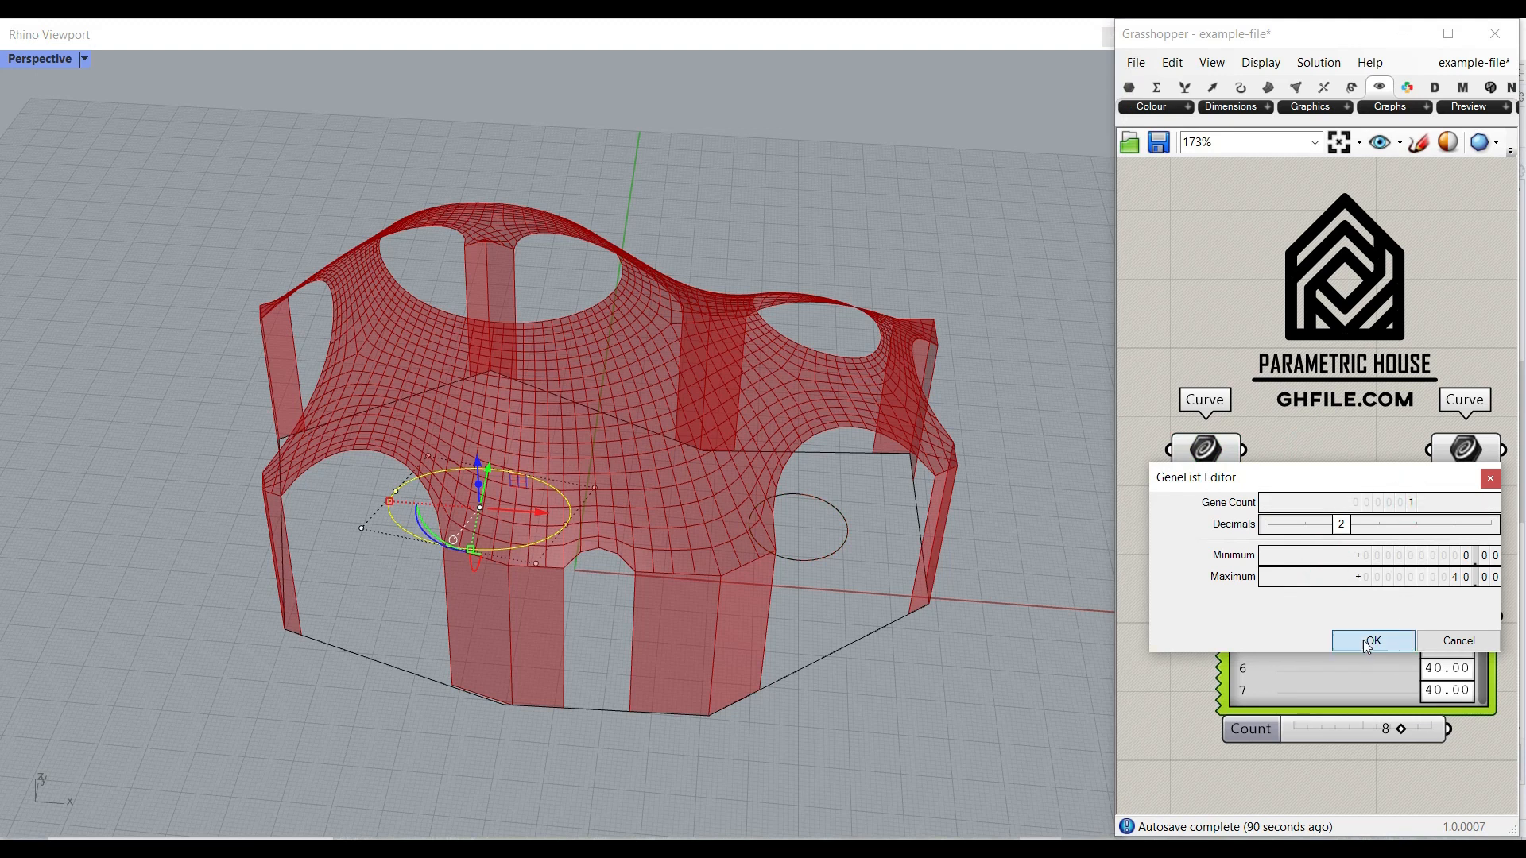
Step: Confirm the GeneList Editor so the Gene Pool holds one gene of 40
click(1373, 641)
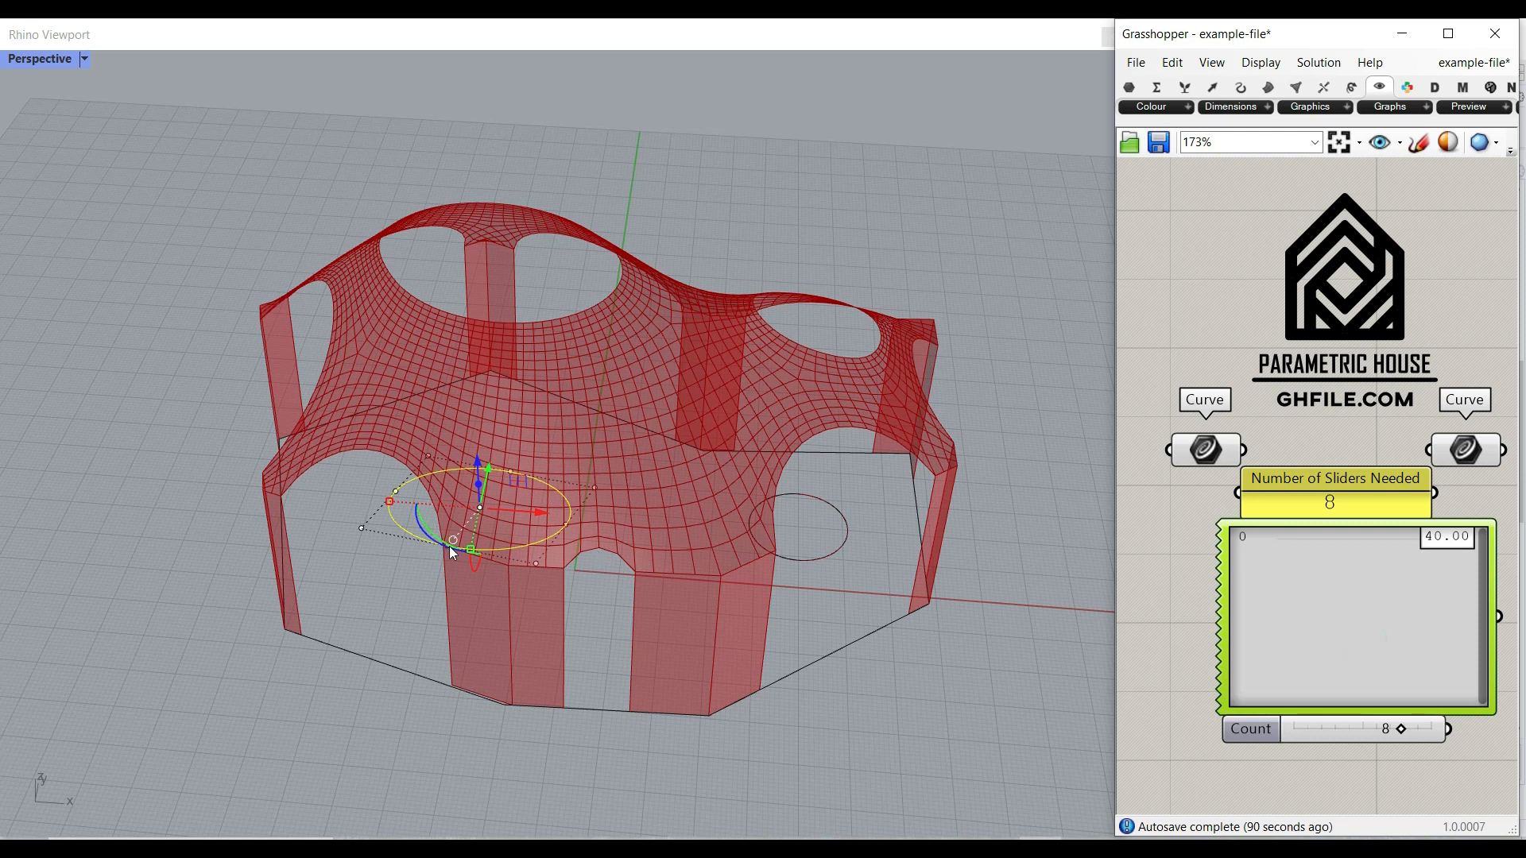
mouse_move(1379, 545)
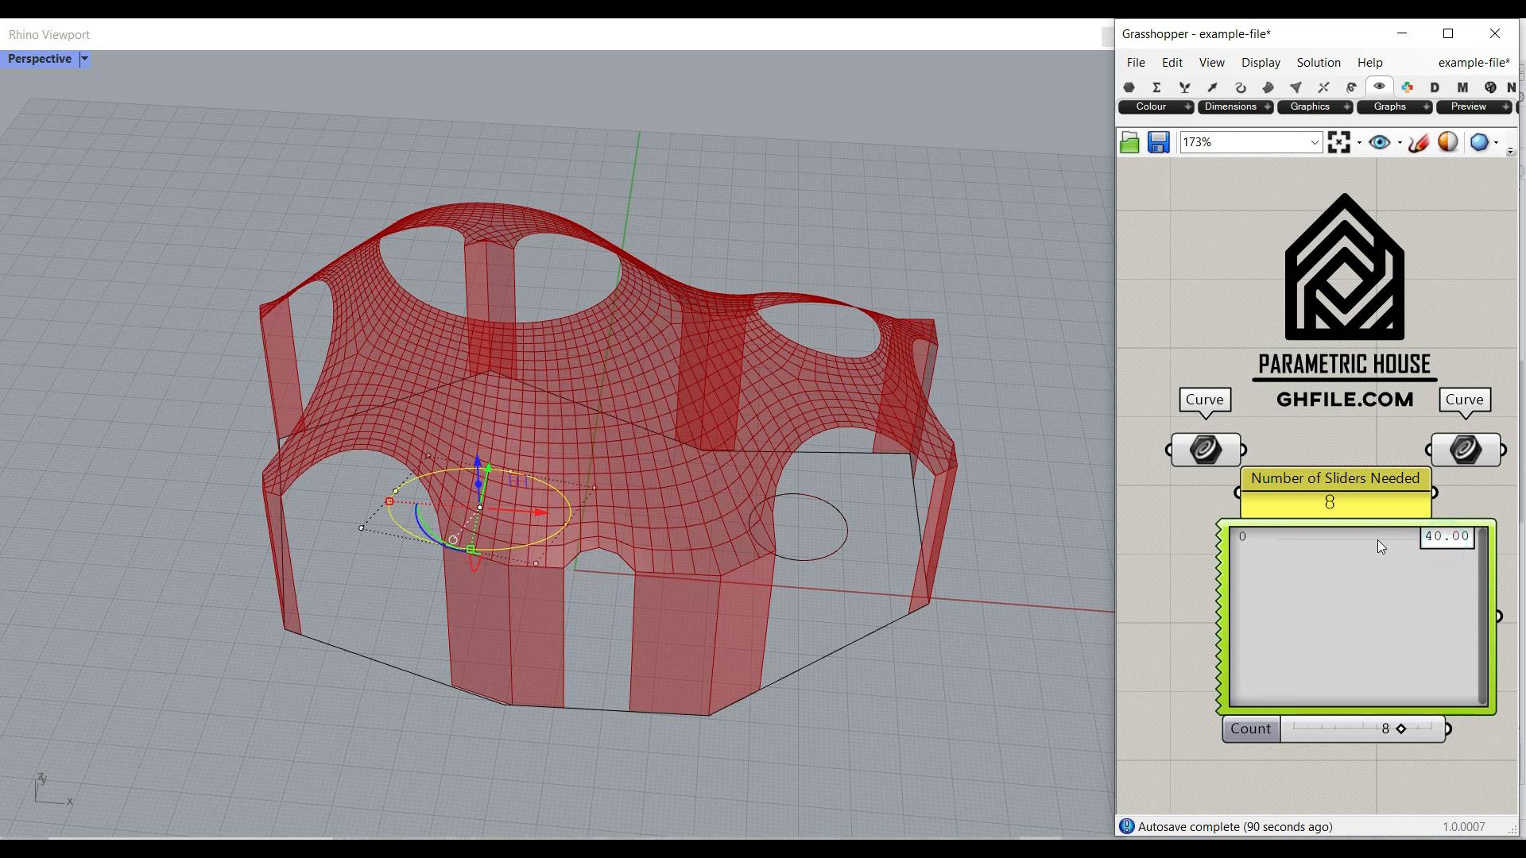